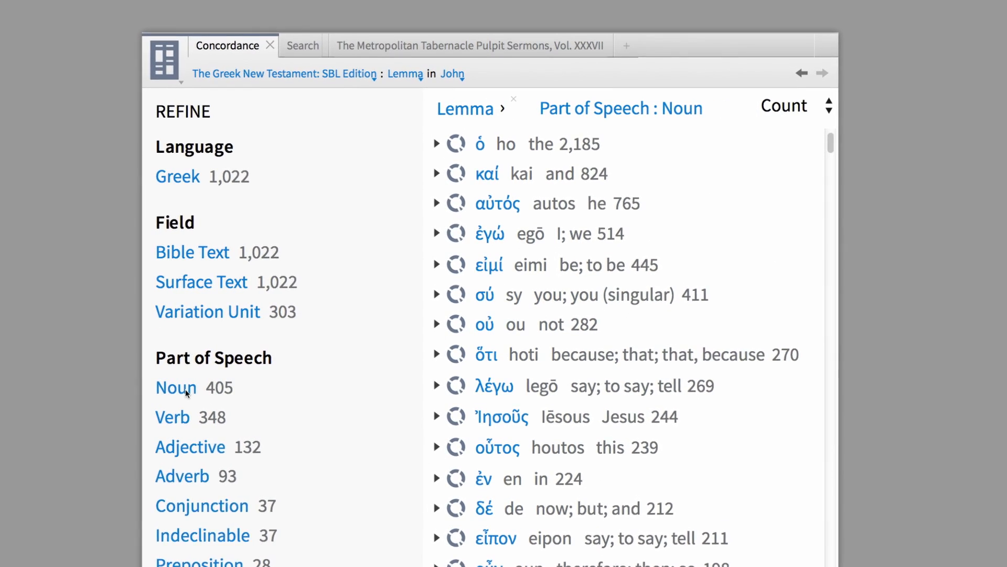
Refine the SBL Greek New Testament lemma concordance for John to Noun under Part of Speech.
click(175, 387)
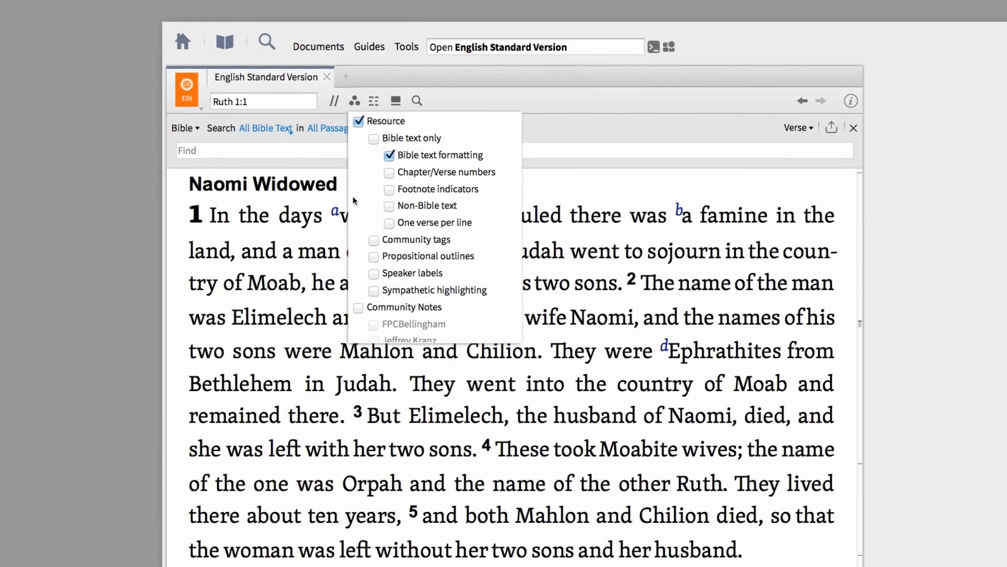
Enable ESV propositional outlines, search media for Ephesus (City), and open the Artemis of the Ephesians slides.
click(373, 256)
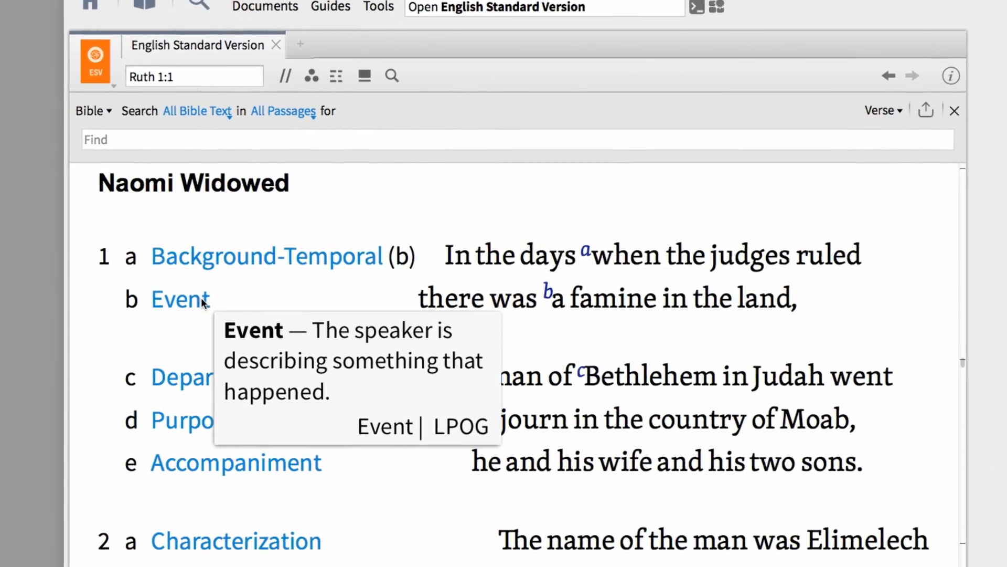
text(Ephes)
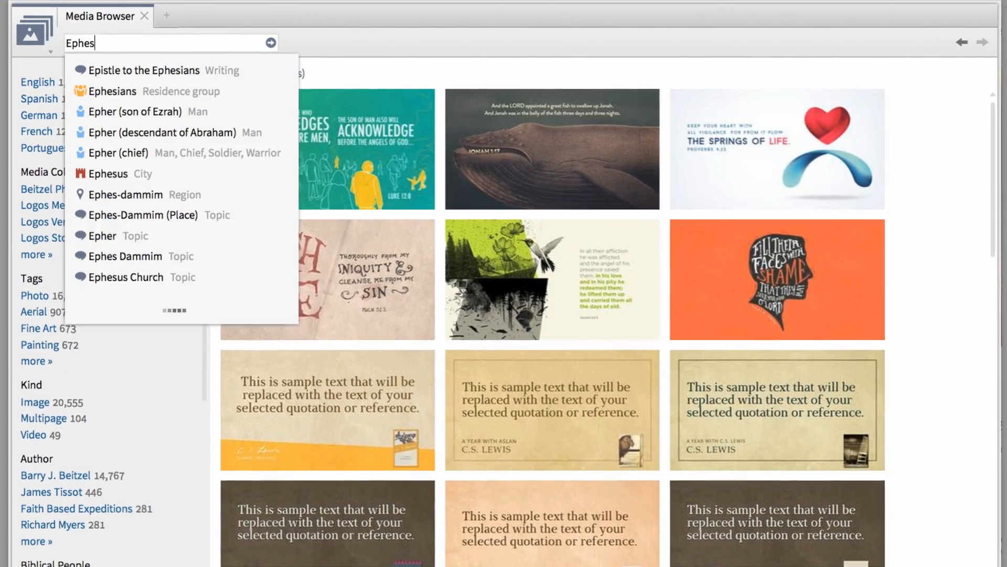
click(114, 173)
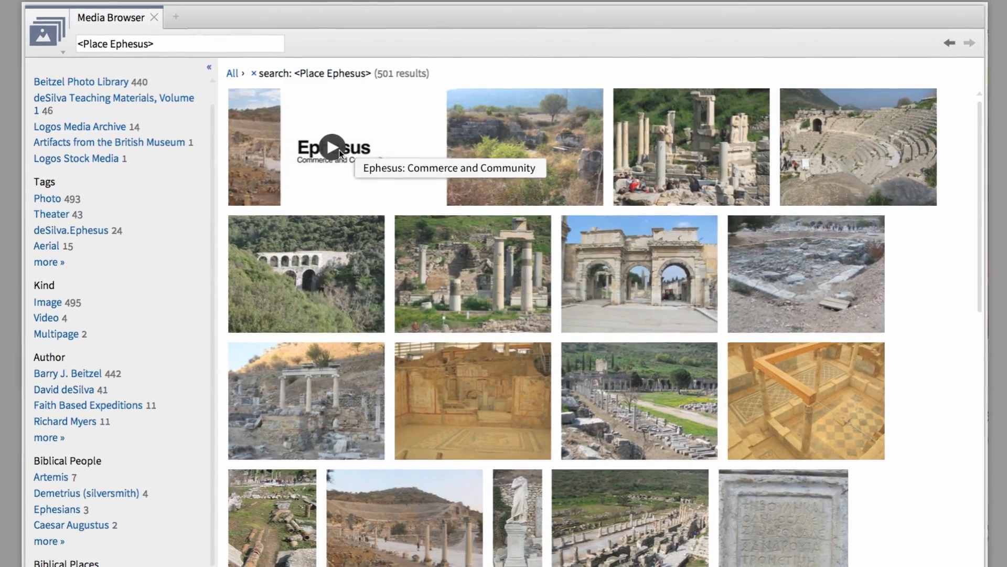
click(332, 146)
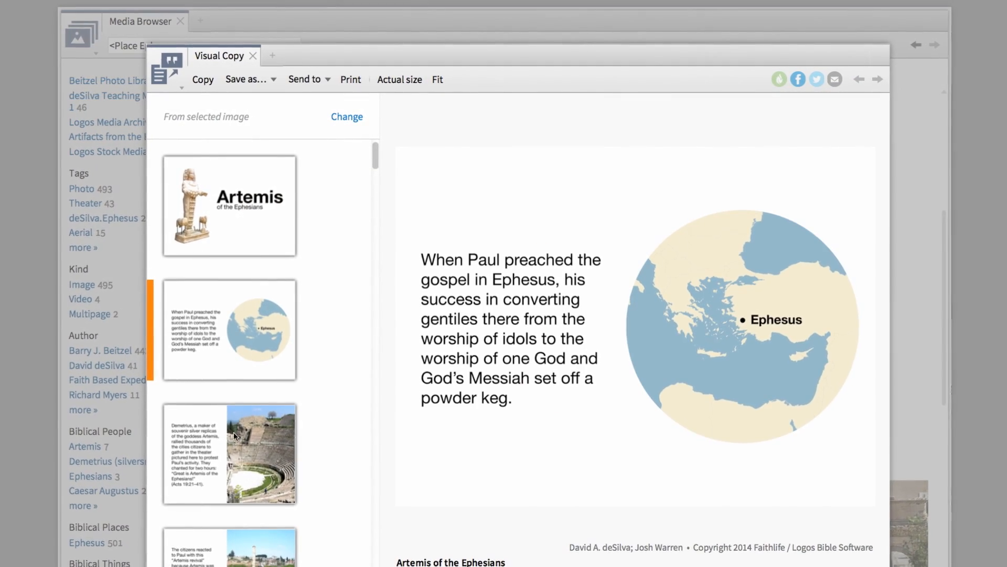
Preview the third slide: Demetrius at the Ephesus theater with Acts 19:21–41.
click(230, 453)
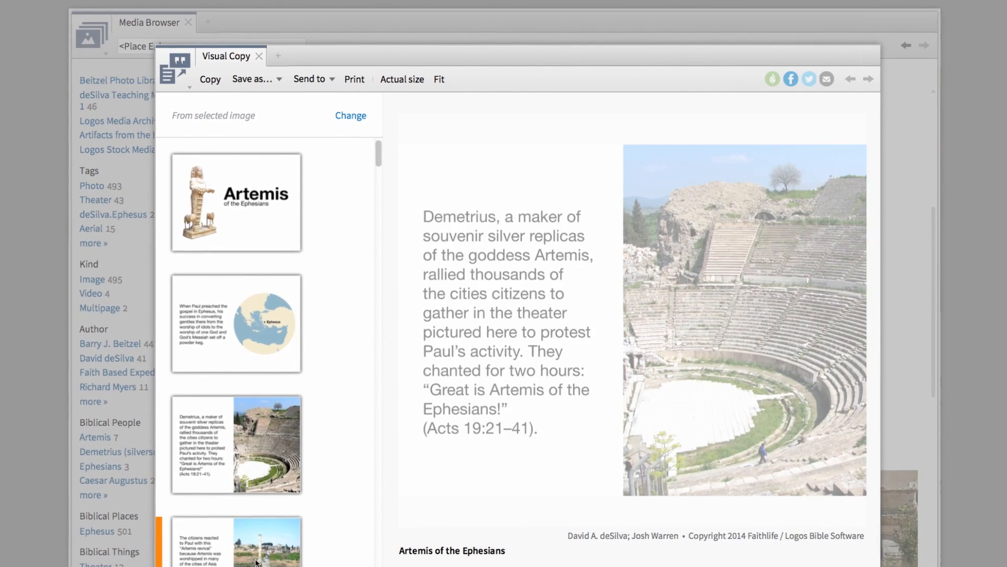